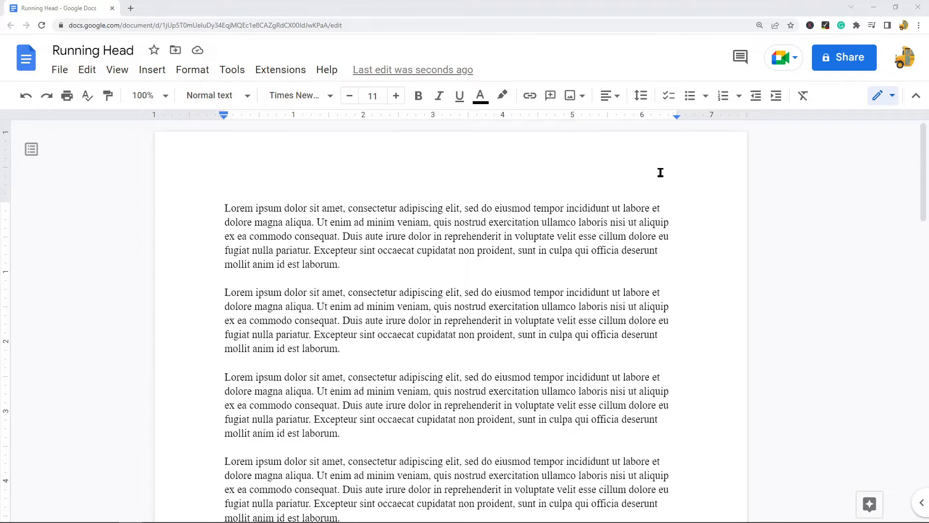
mouse_move(653, 172)
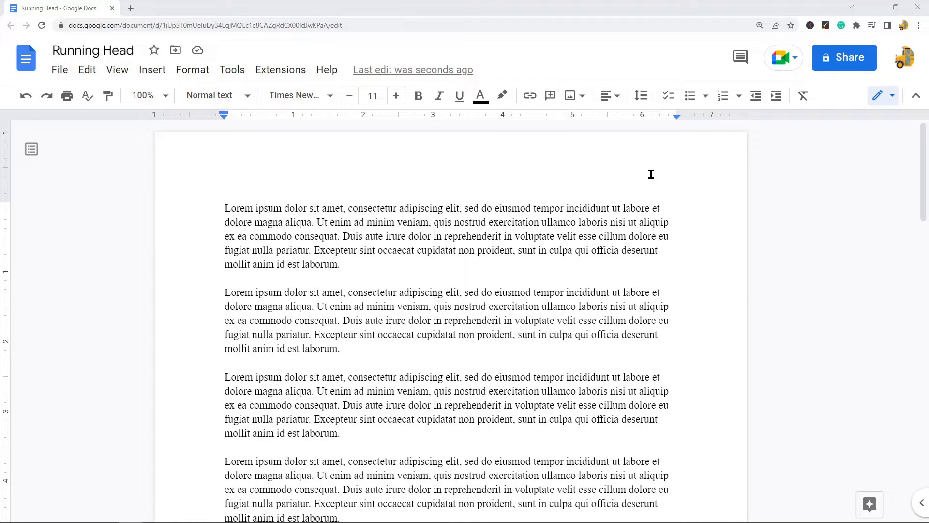
mouse_move(652, 180)
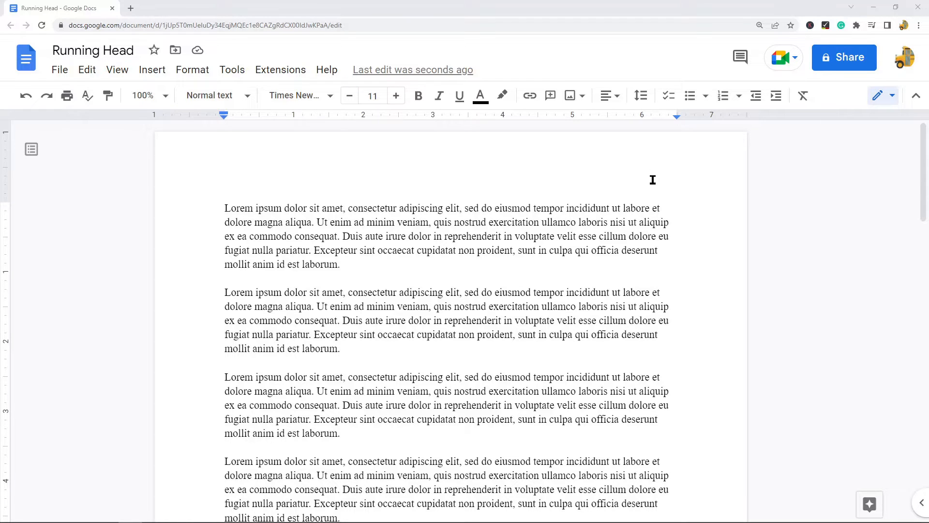
mouse_move(596, 211)
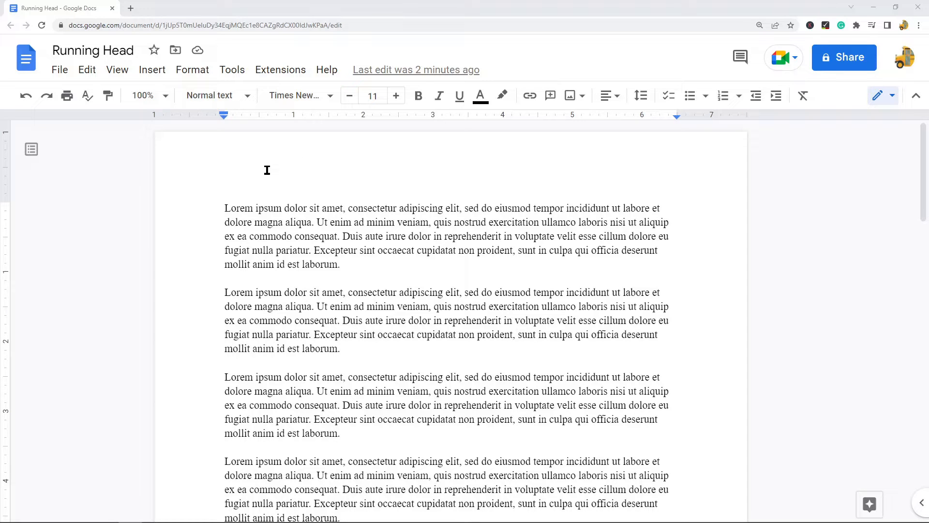
Step: Open the page header for editing via double-click and Insert > Headers & footers > Header
double_click(267, 169)
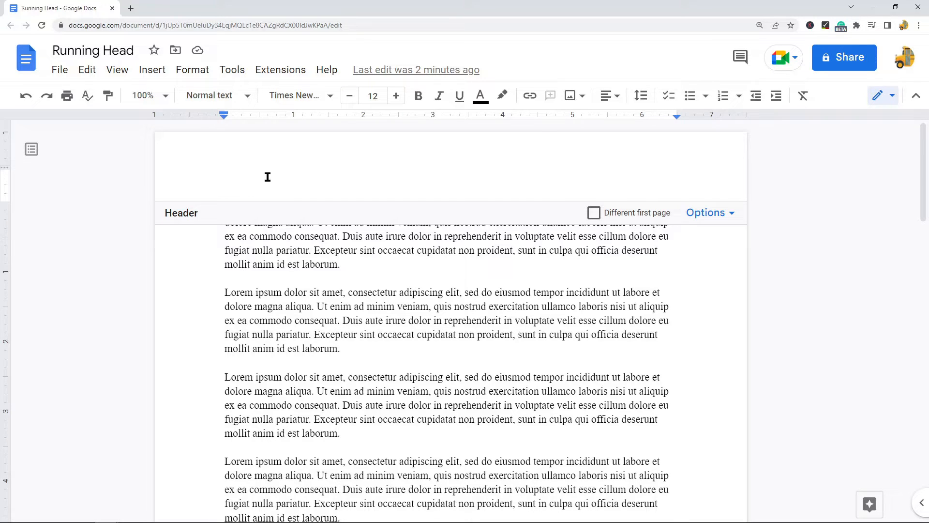
click(152, 70)
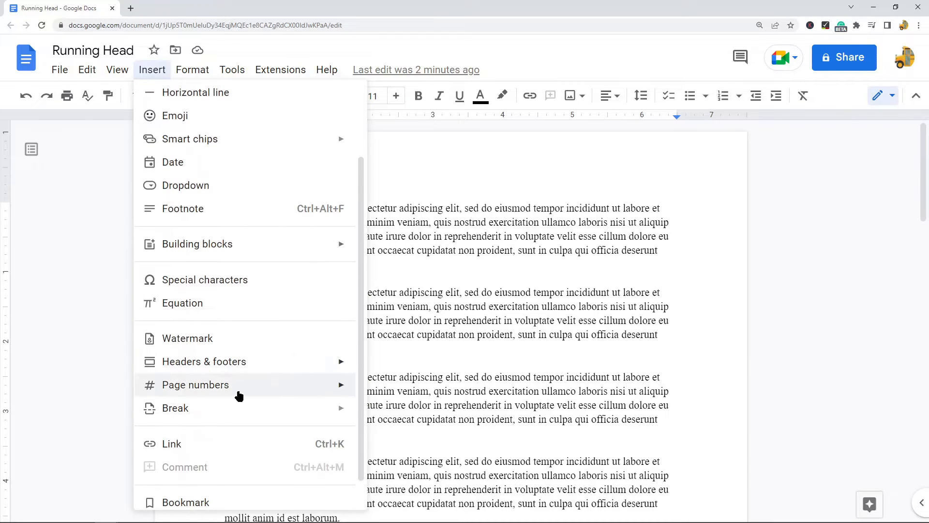
mouse_move(203, 361)
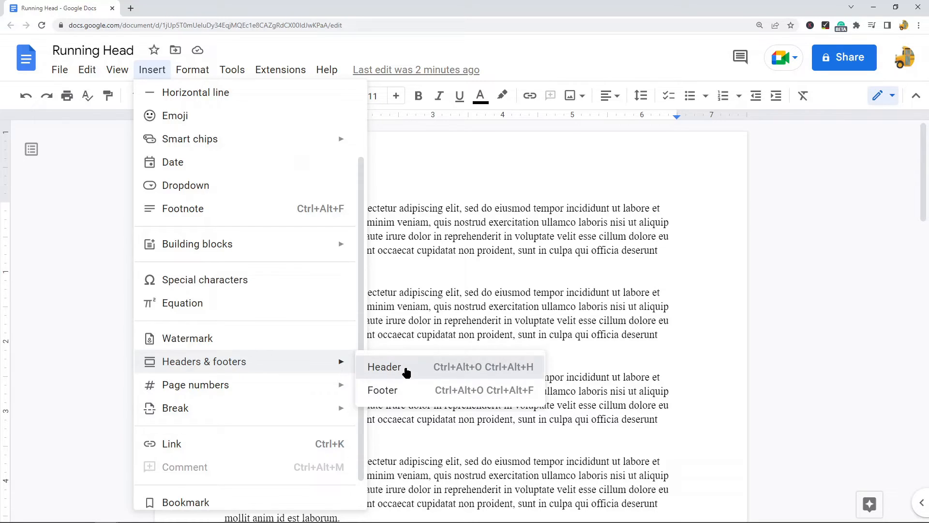
click(385, 366)
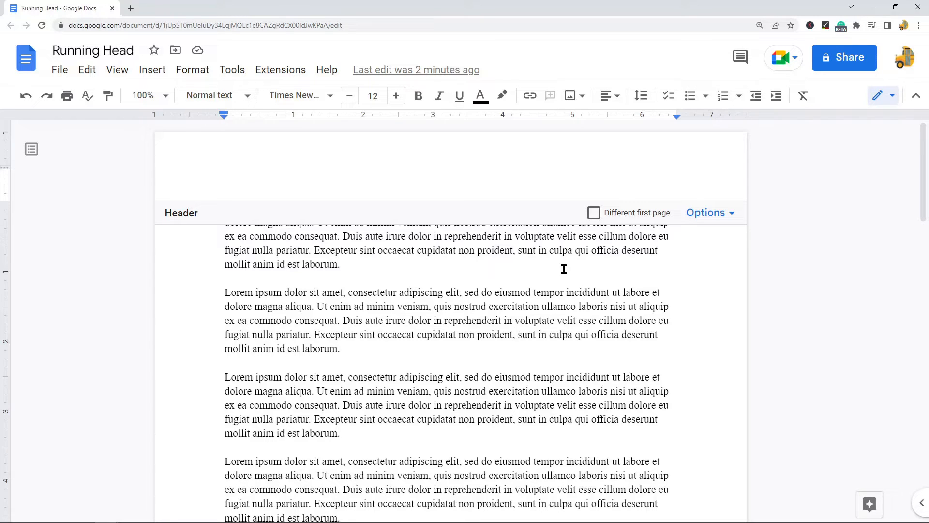
mouse_move(587, 227)
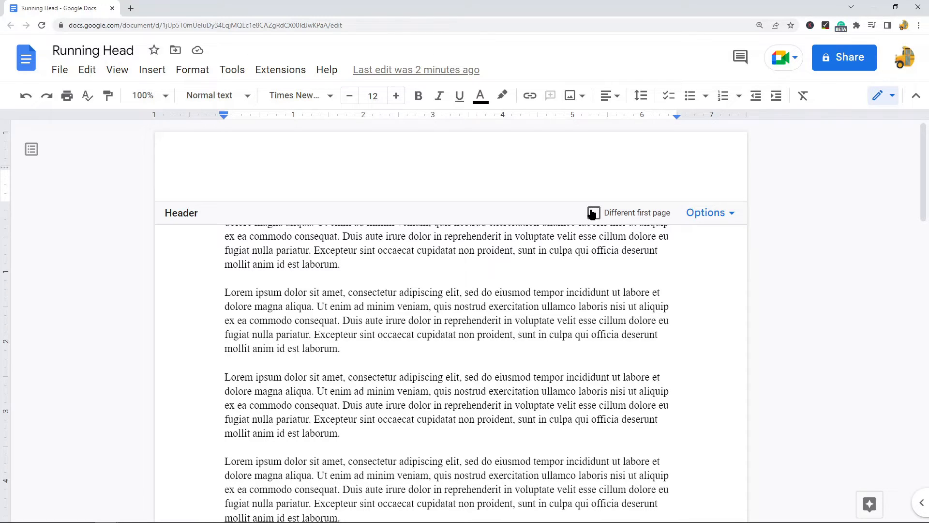
Step: Enable 'Different first page' and type 'Running head: HOW TO TIE YOUR SHOES' there
click(593, 212)
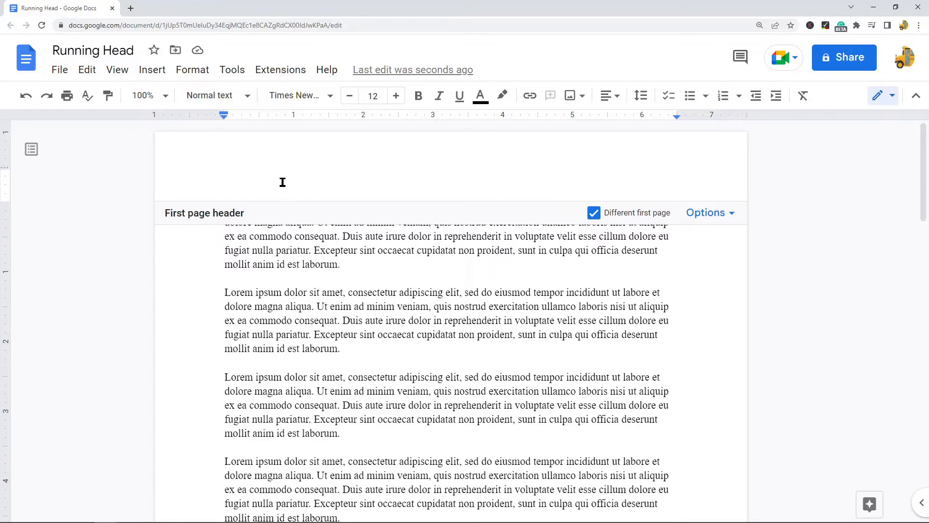
text(Running H)
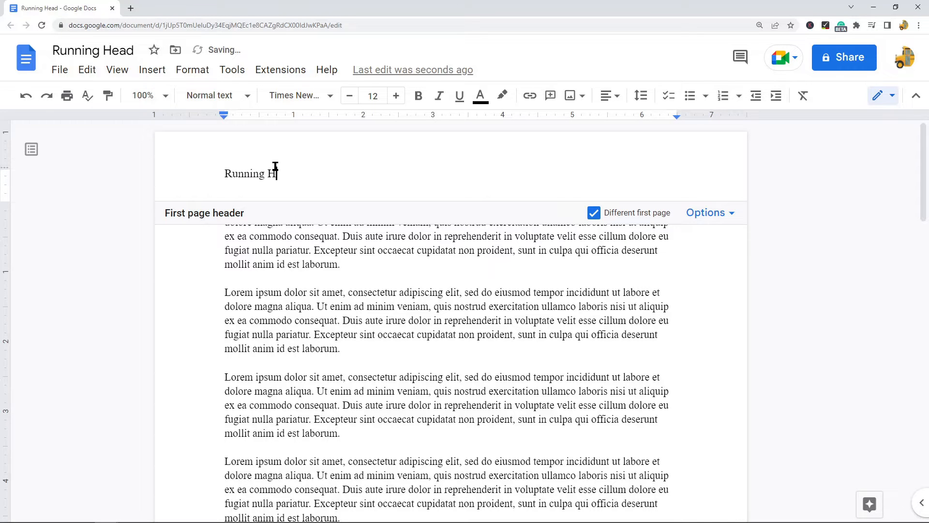
text(ead)
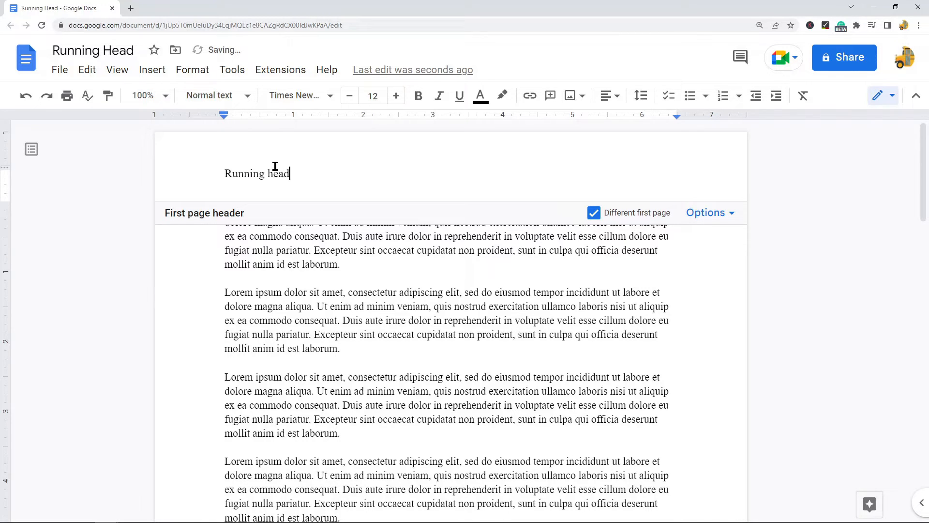
text(:)
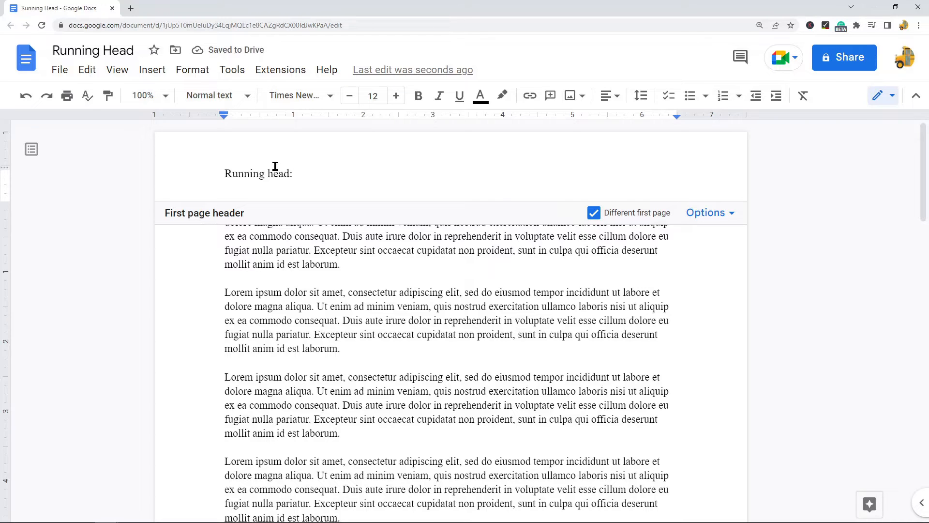
text(HOW T)
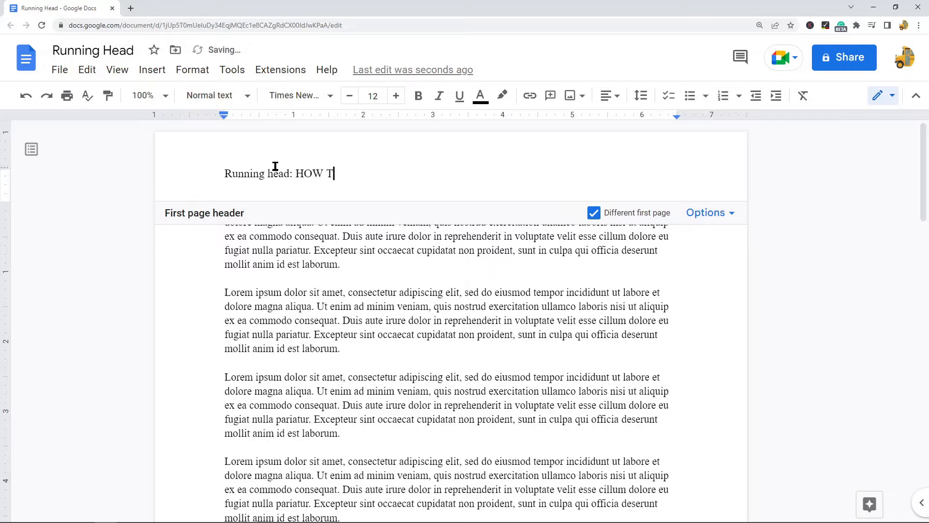
text(O TIE YOU)
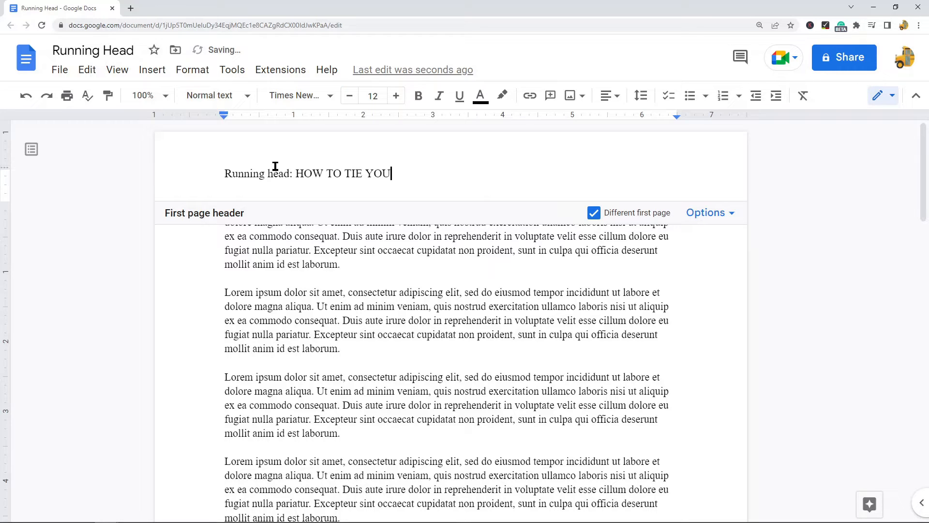
text(R SHOES)
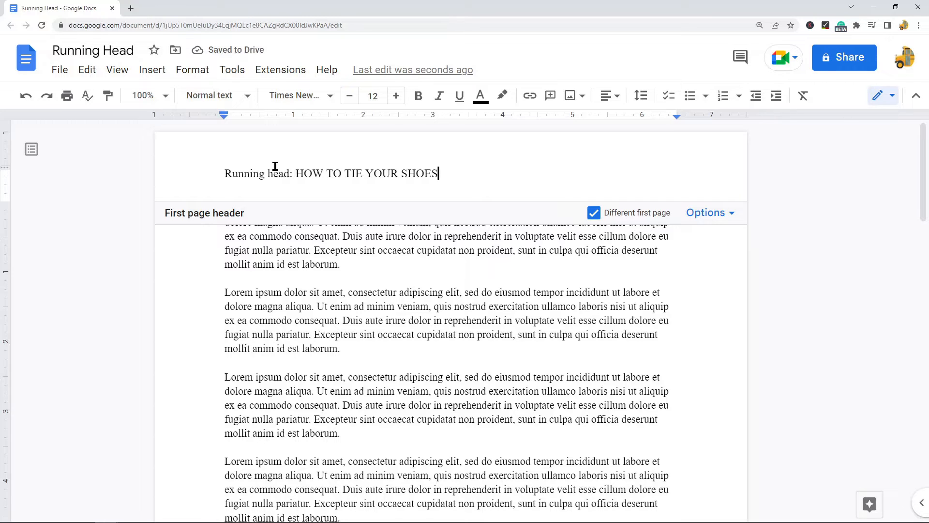
mouse_move(402, 235)
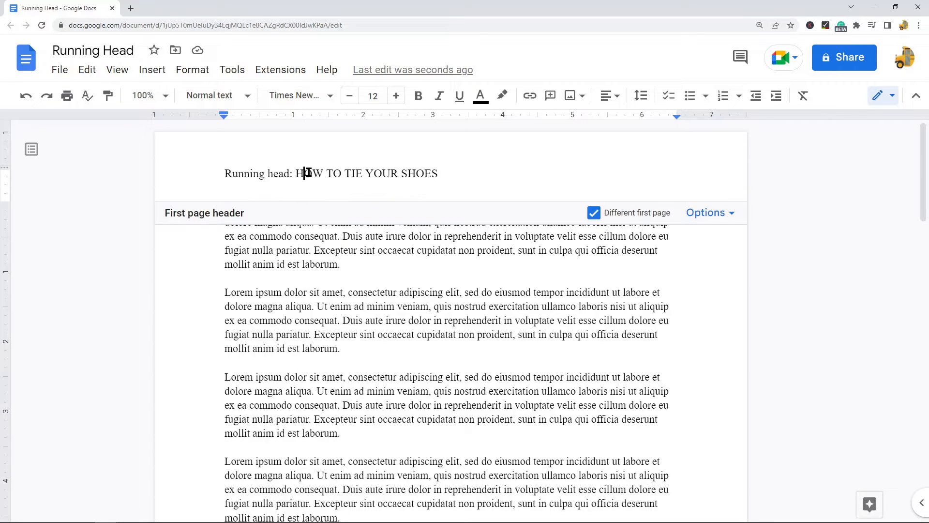
Step: Select the whole 'Running head: HOW TO TIE YOUR SHOES' line in the first-page header
triple_click(330, 174)
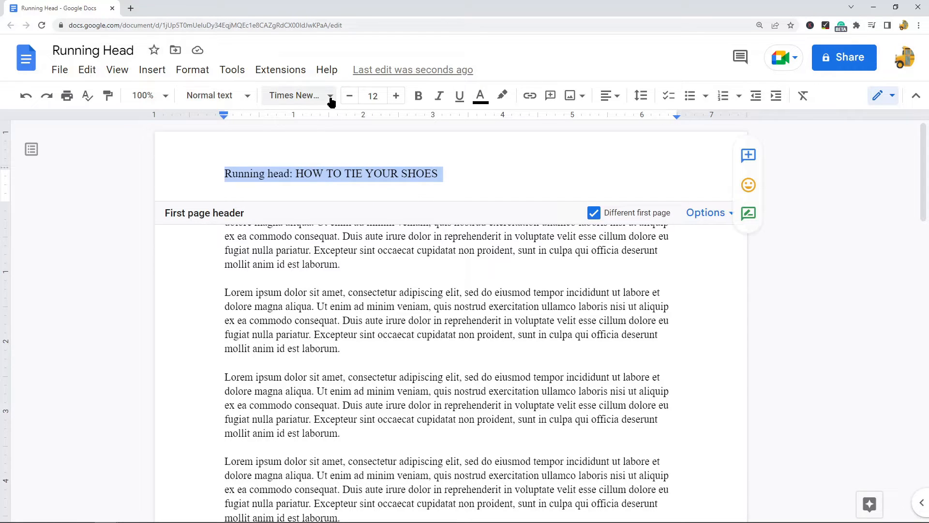
mouse_move(296, 95)
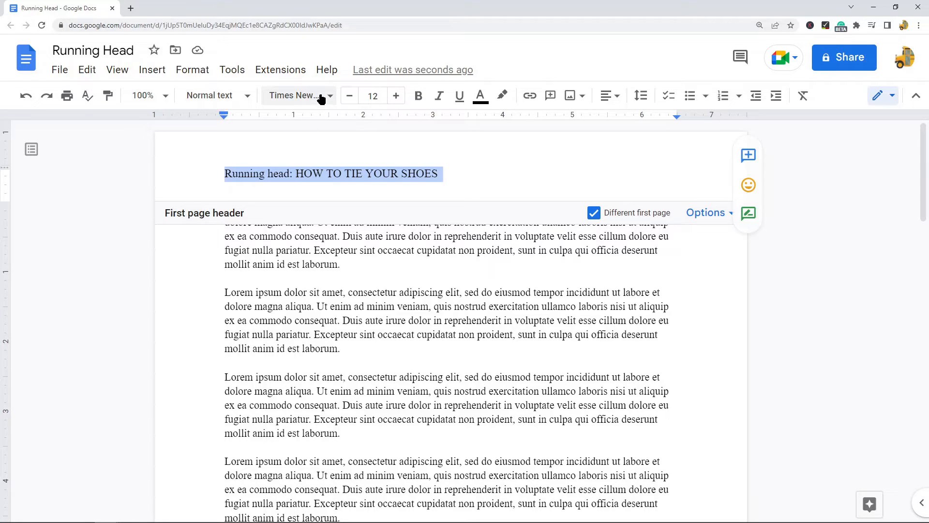
mouse_move(396, 95)
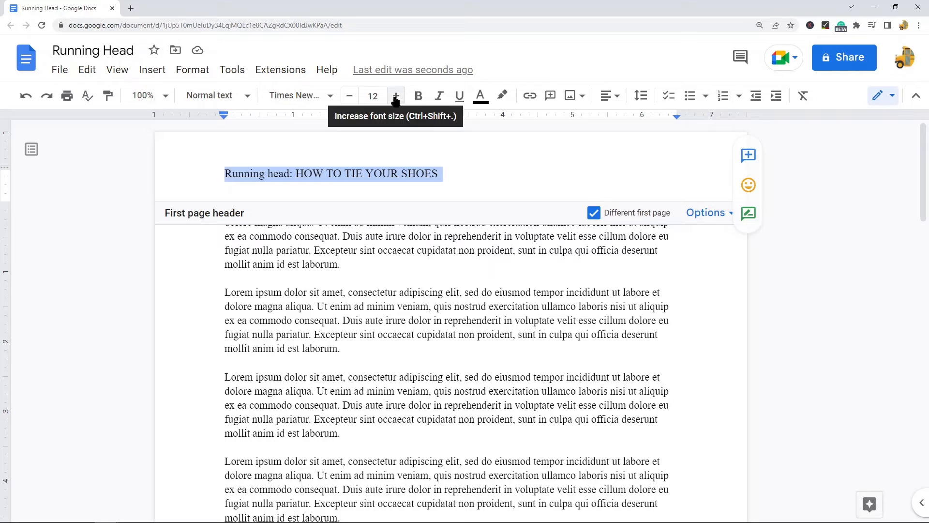
mouse_move(317, 112)
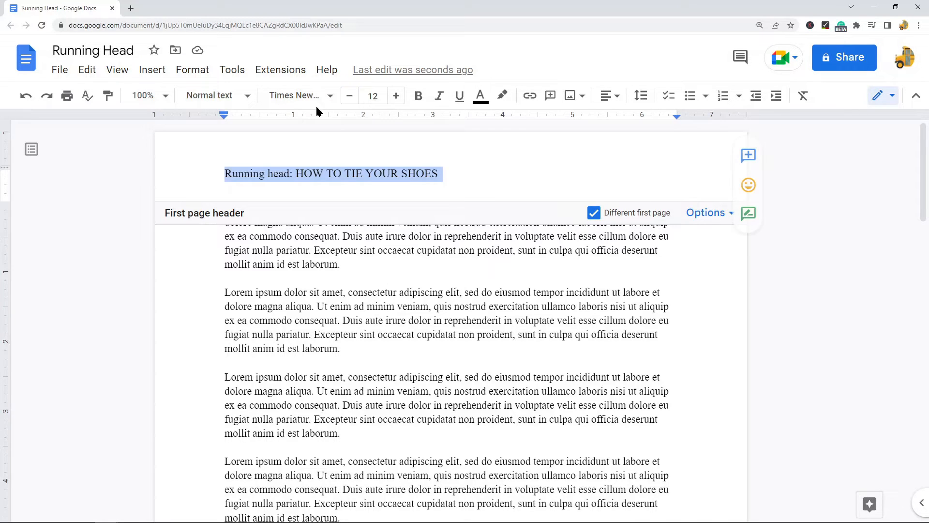
mouse_move(396, 96)
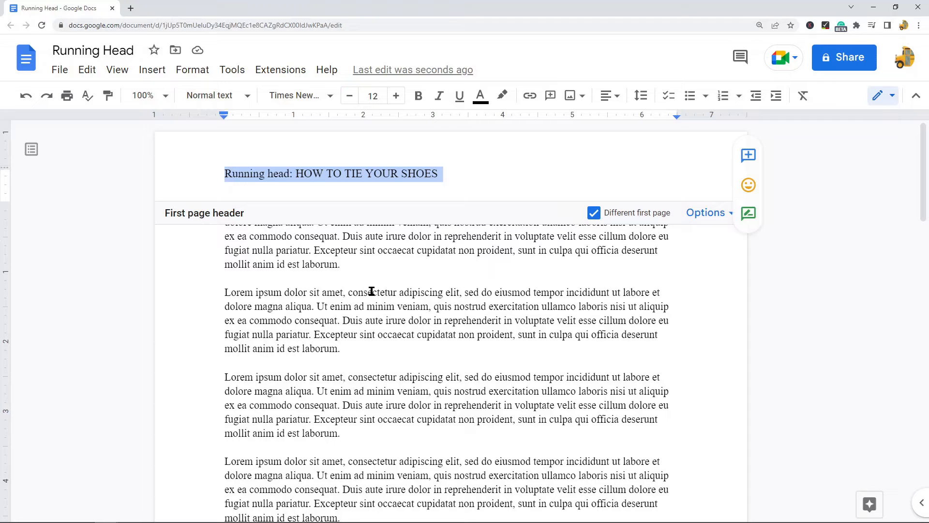
mouse_move(376, 285)
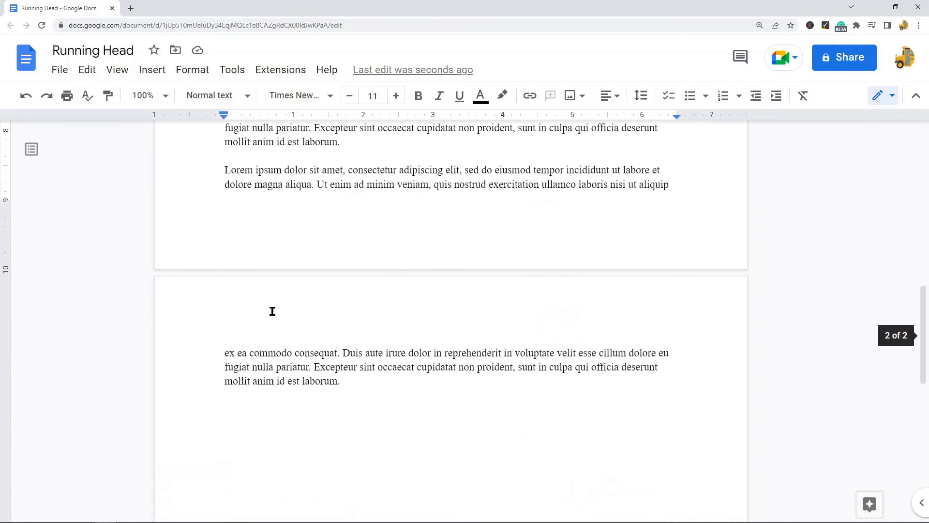
Step: Type 'HOW TO TIE YOUR SHOES' into the page 2 header
double_click(273, 312)
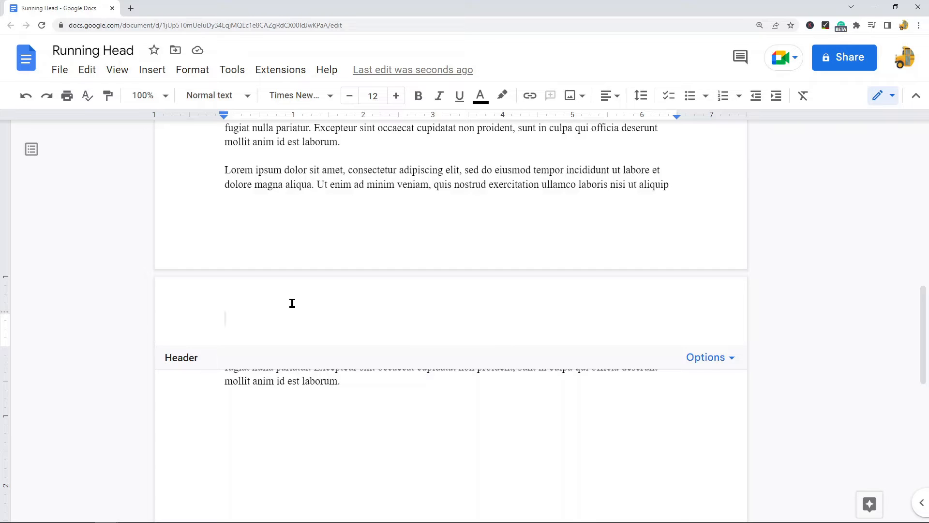
text(HOW TO TIE YO)
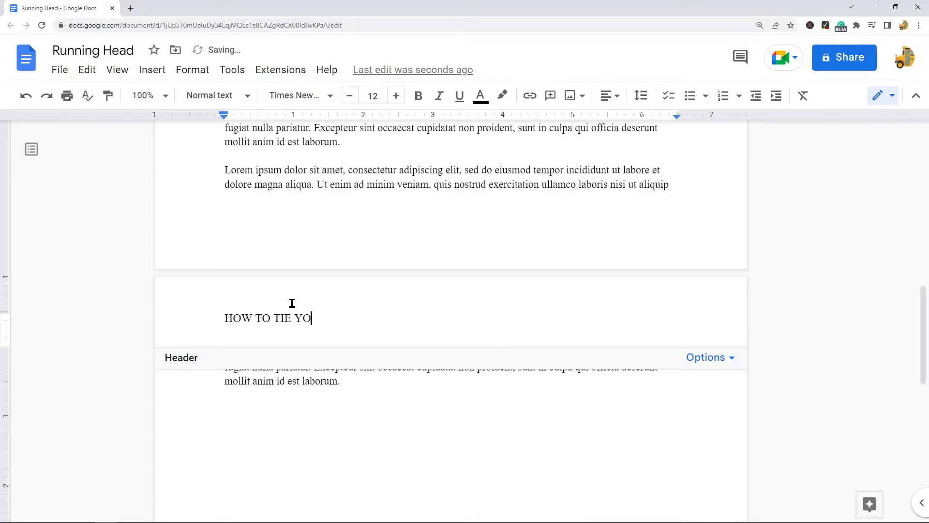
text(UR SHOES)
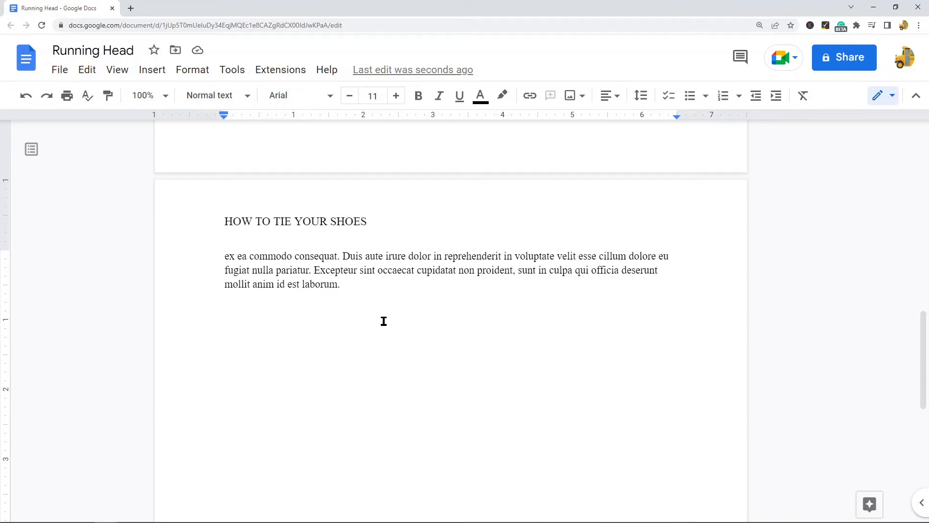
click(224, 396)
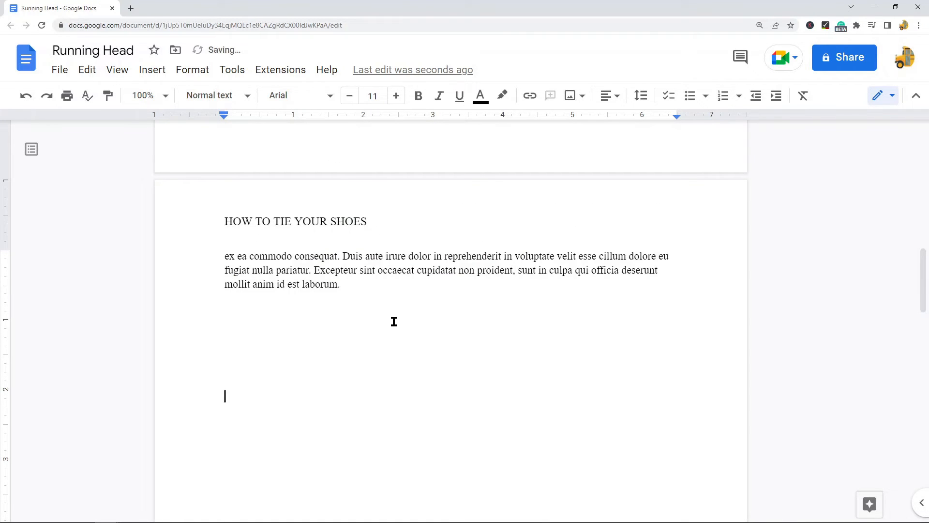
scroll(down, 3)
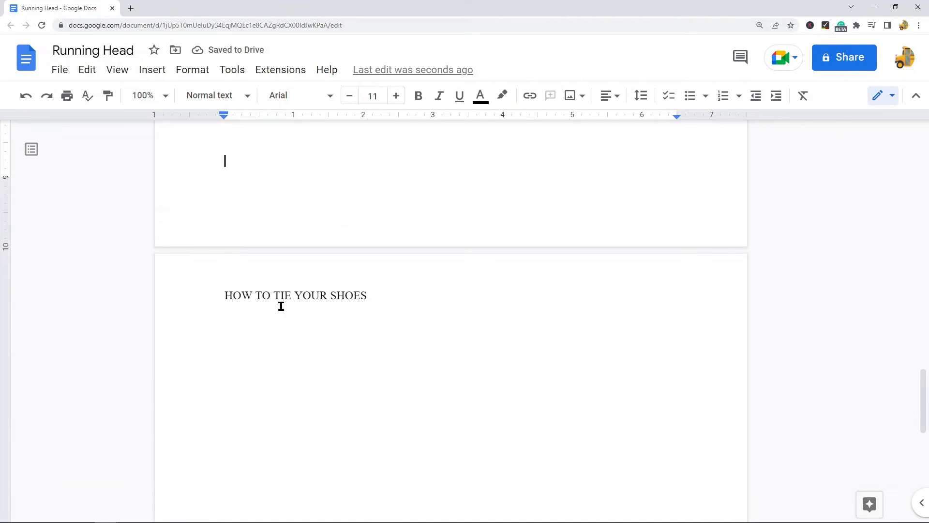
mouse_move(331, 295)
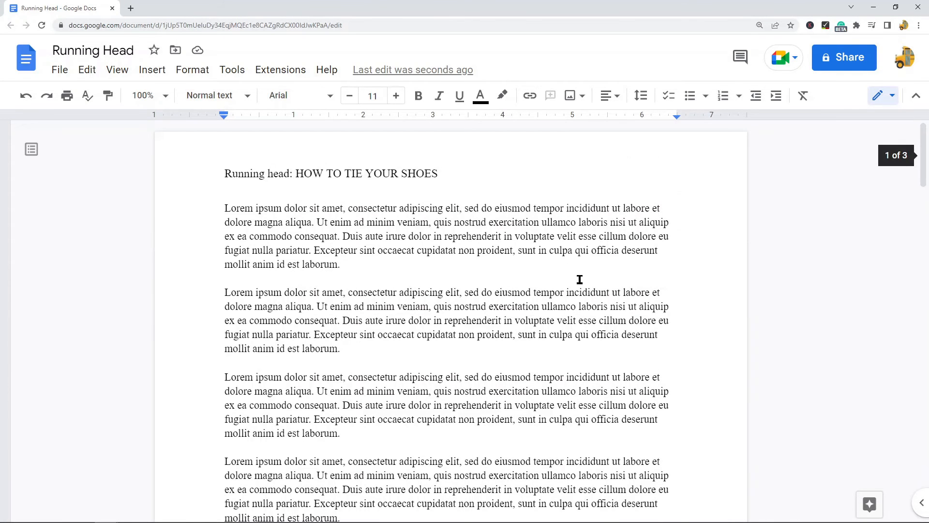
scroll(down, 3)
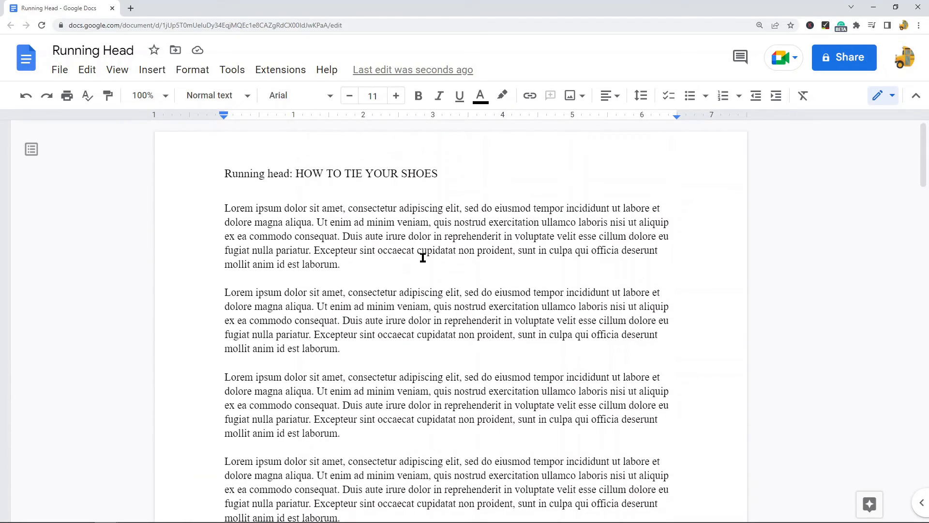
Step: Open the Insert menu to reach the page number options
click(152, 69)
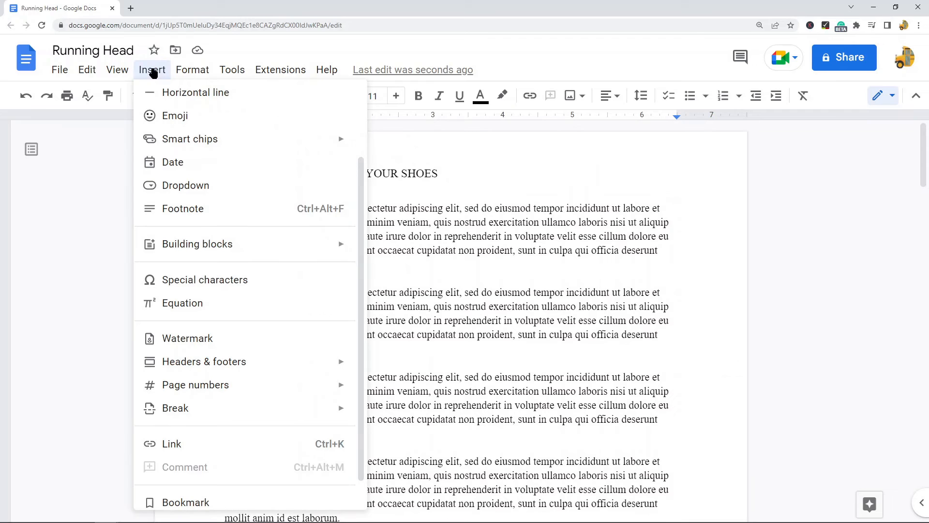
mouse_move(194, 385)
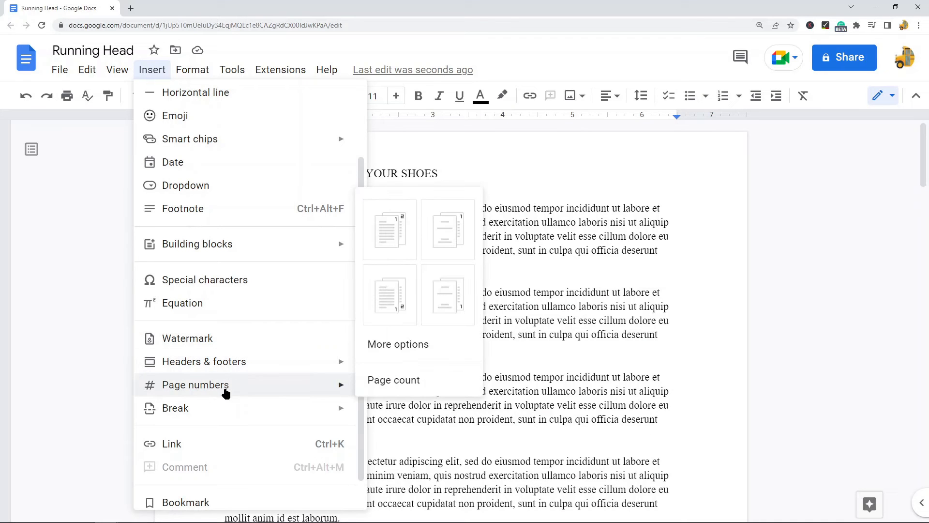
mouse_move(446, 229)
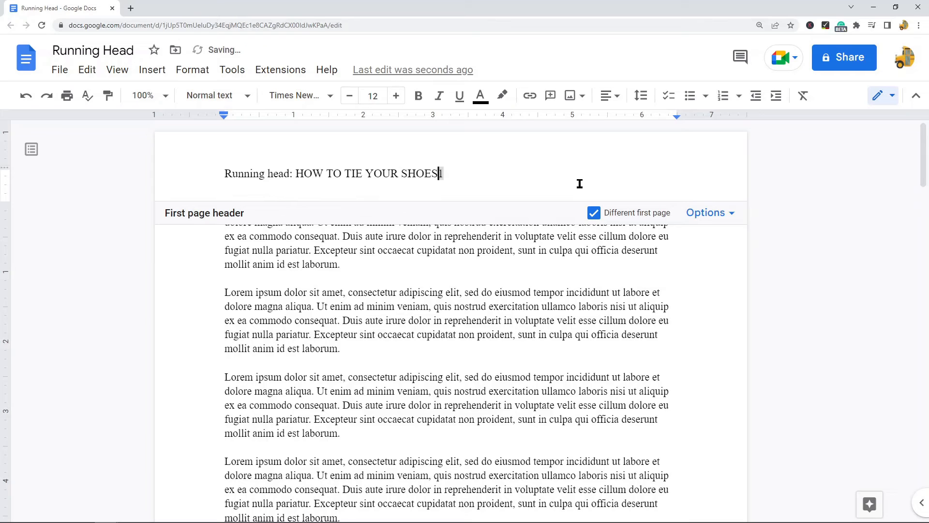
mouse_move(566, 183)
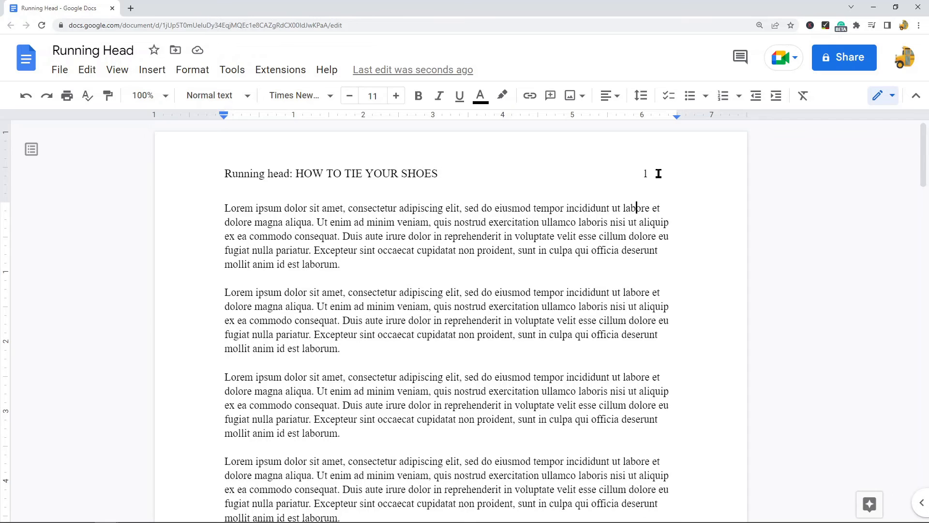
Step: Open the page 2 header containing 'HOW TO TIE YOUR SHOES' to adjust its page number
scroll(down, 3)
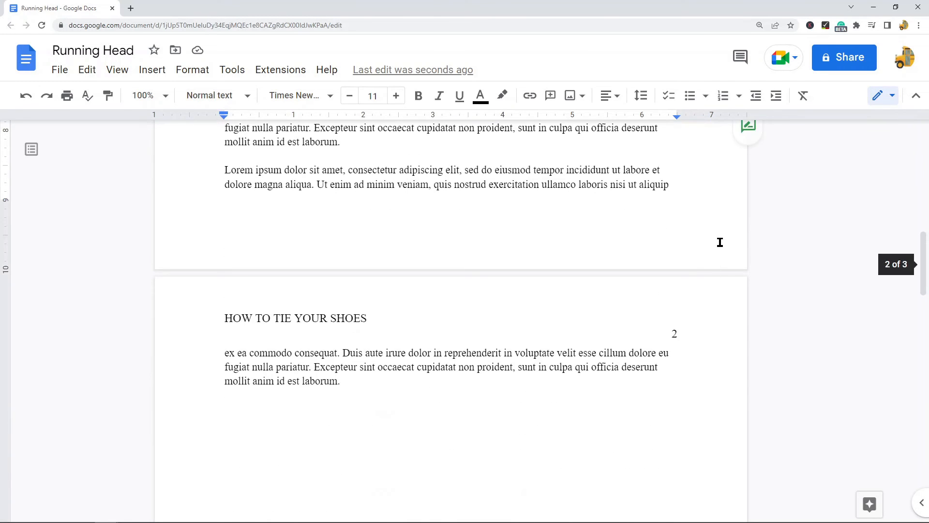
double_click(674, 333)
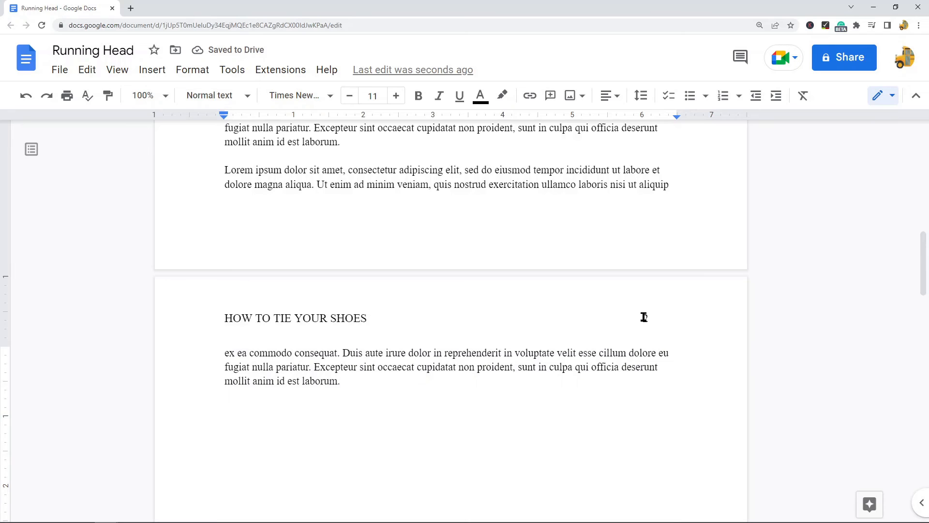
scroll(down, 3)
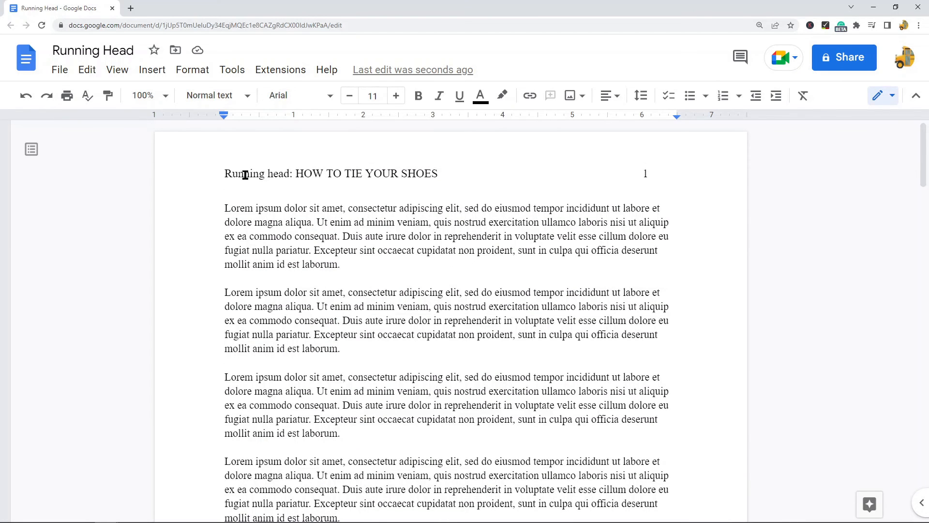
mouse_move(673, 182)
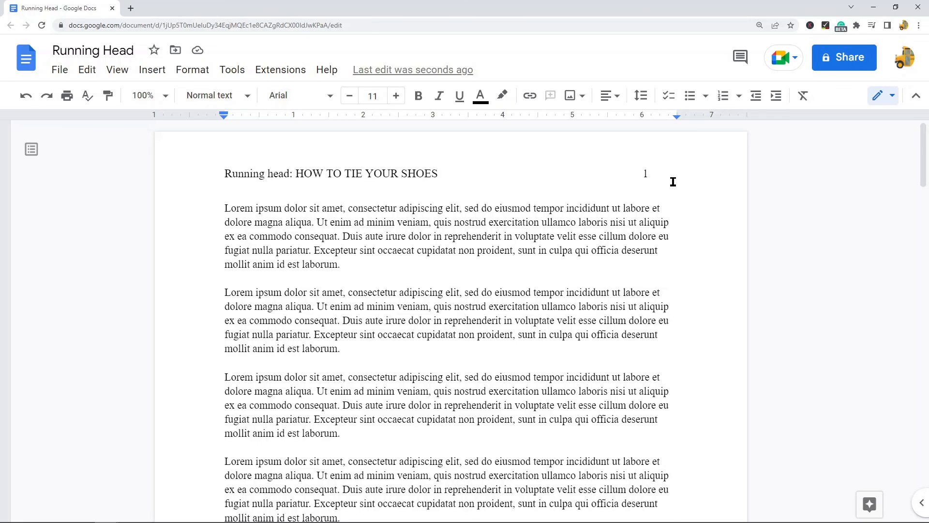
mouse_move(538, 264)
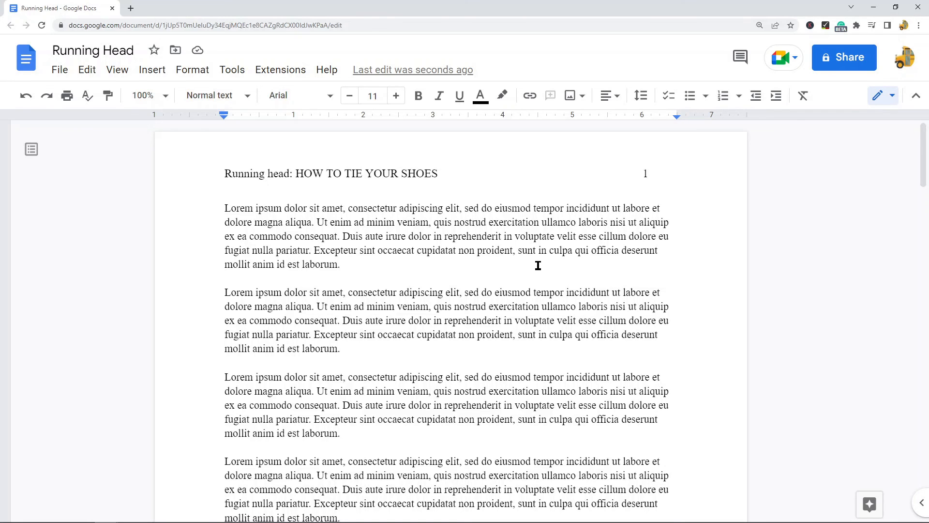
mouse_move(549, 280)
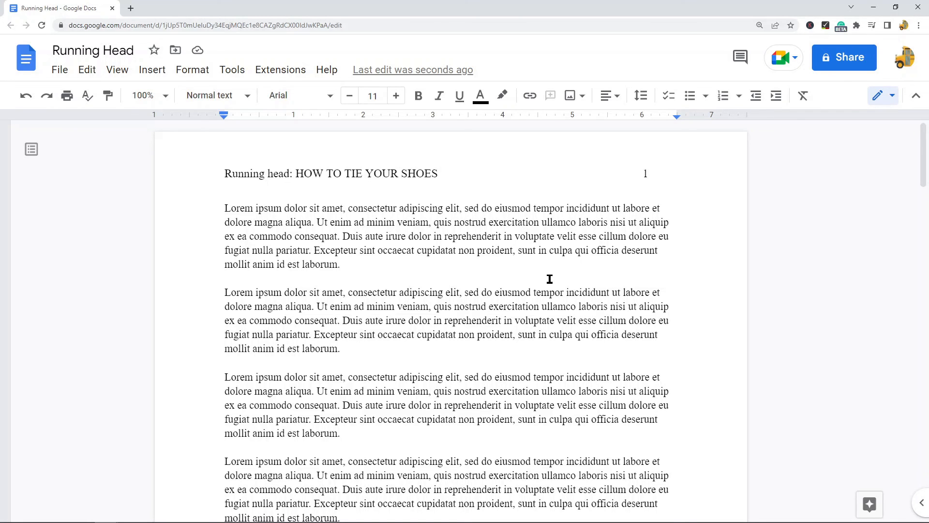
mouse_move(545, 293)
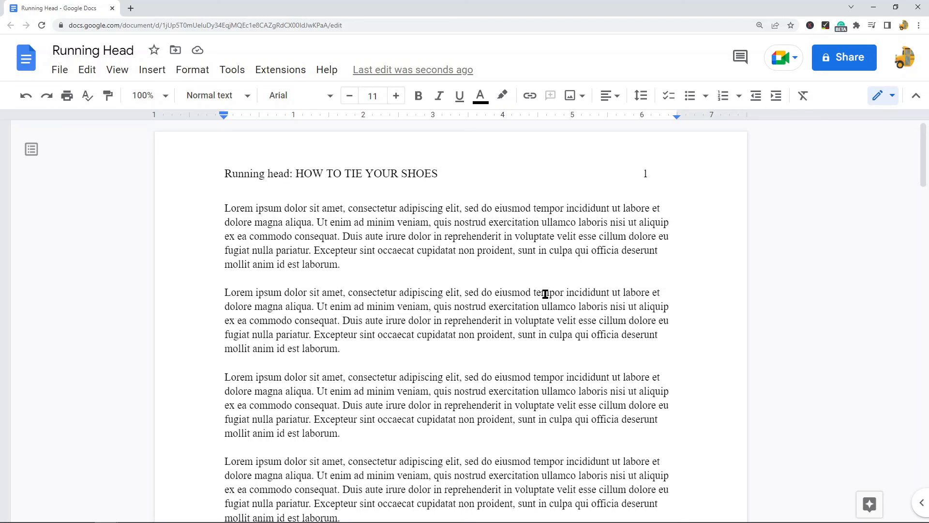
mouse_move(534, 291)
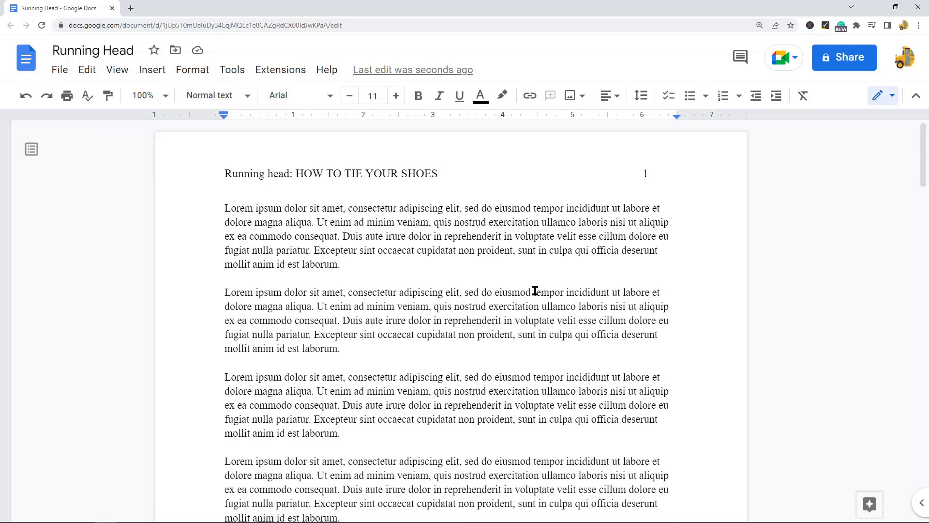